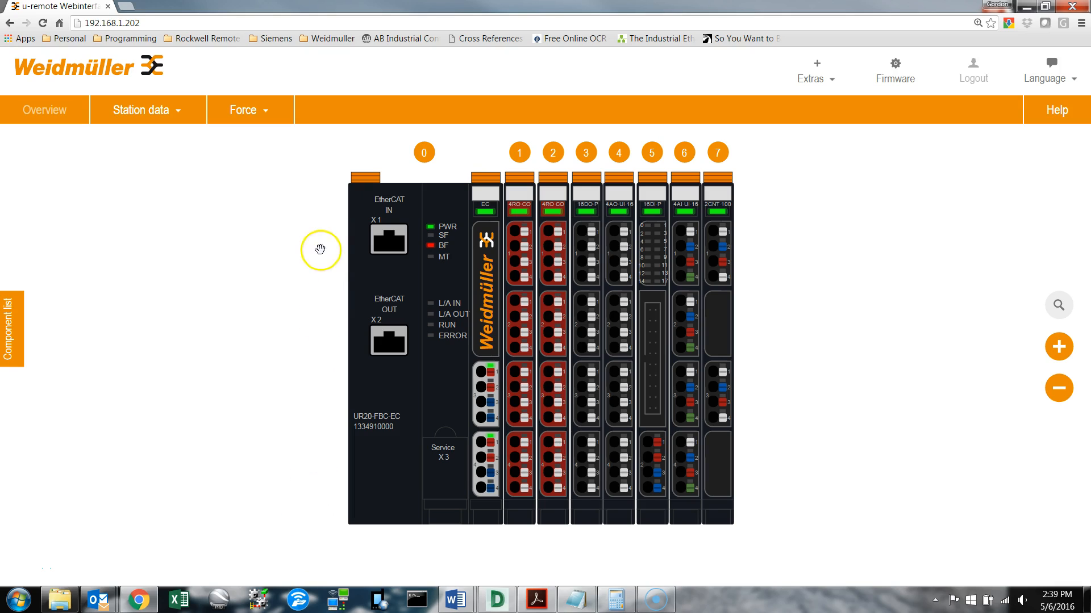
mouse_move(806, 252)
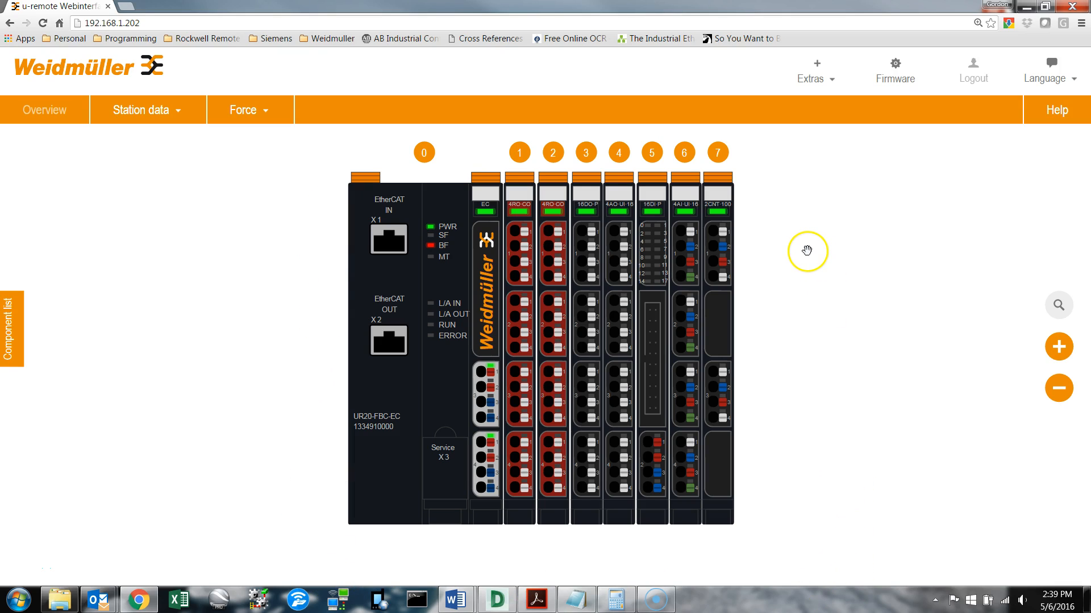
mouse_move(743, 355)
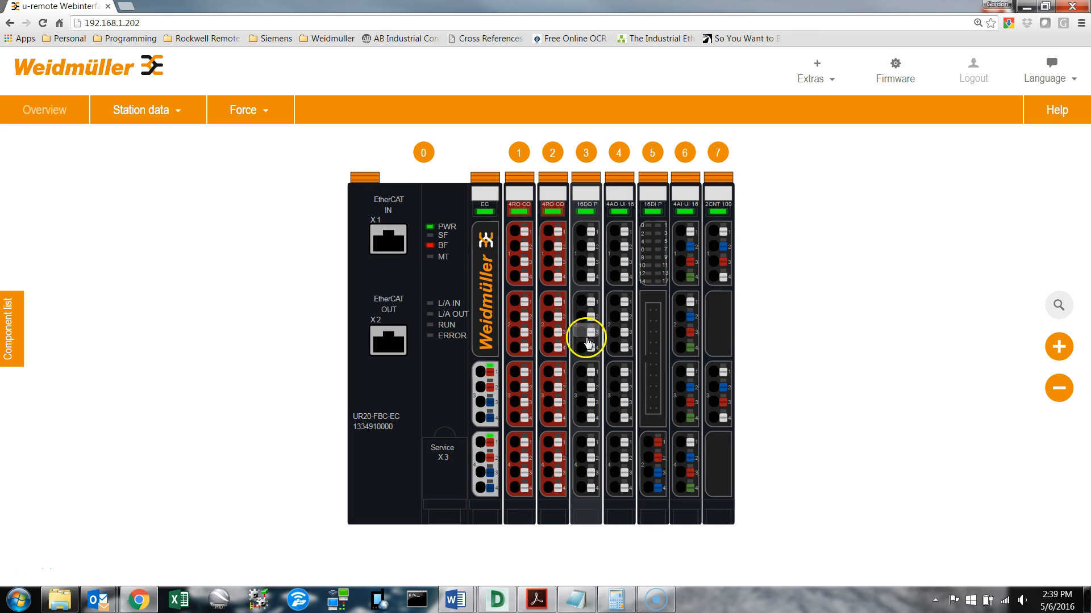
mouse_move(591, 424)
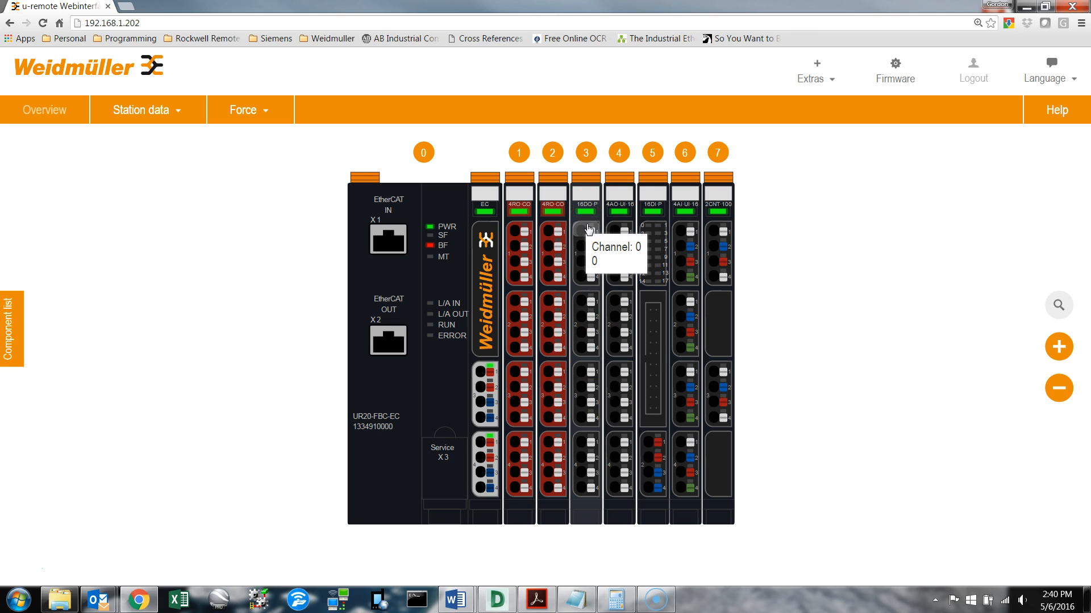
mouse_move(722, 230)
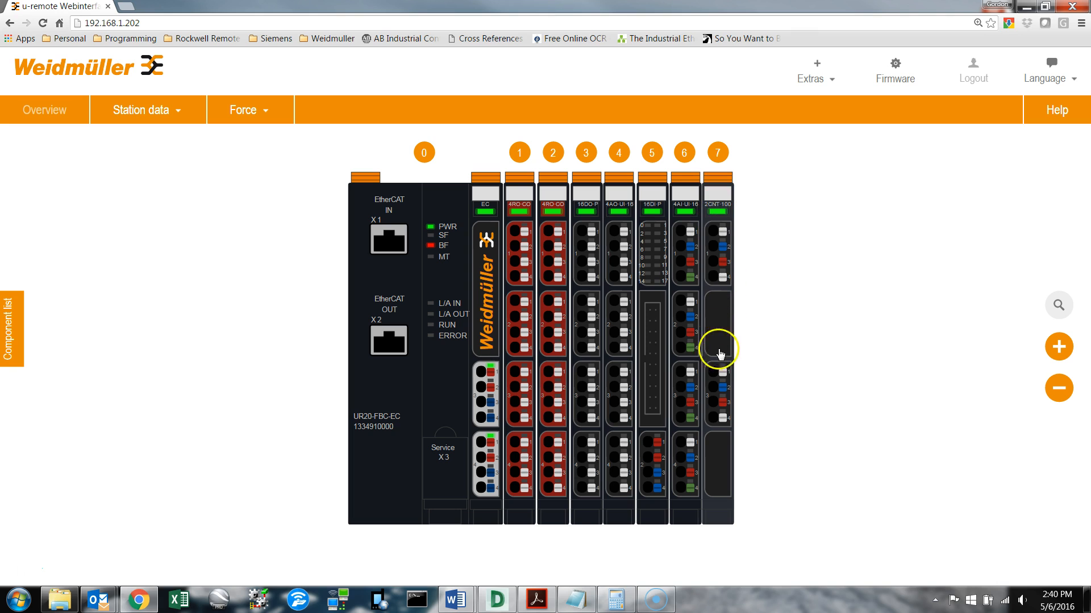
mouse_move(717, 423)
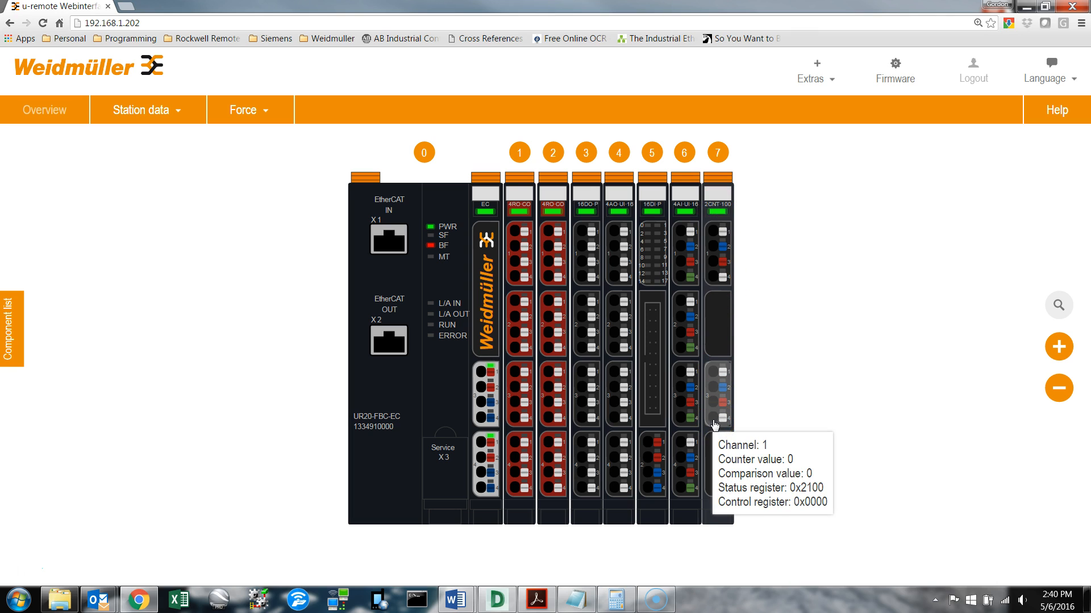
- Set module 7's Signal mode parameter to Pulse and direction and go back to Overview
left_click(717, 429)
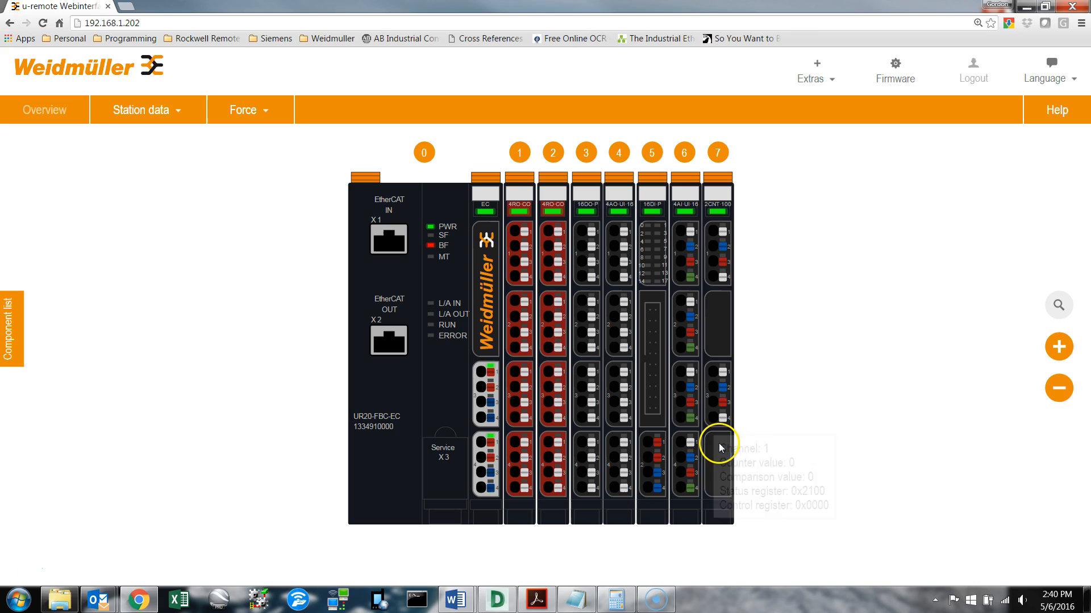
mouse_move(726, 340)
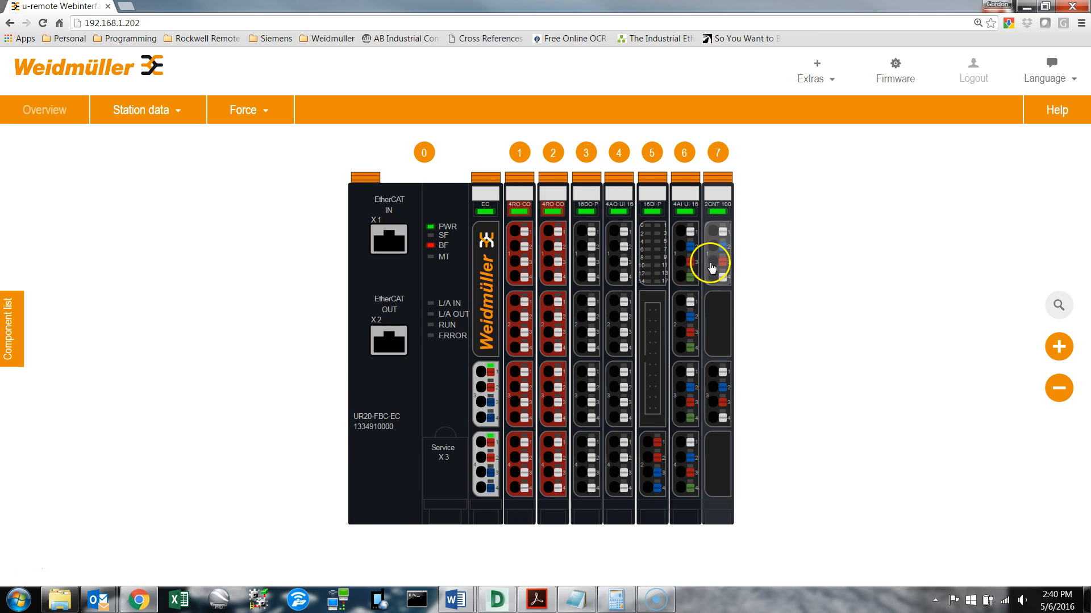
left_click(717, 250)
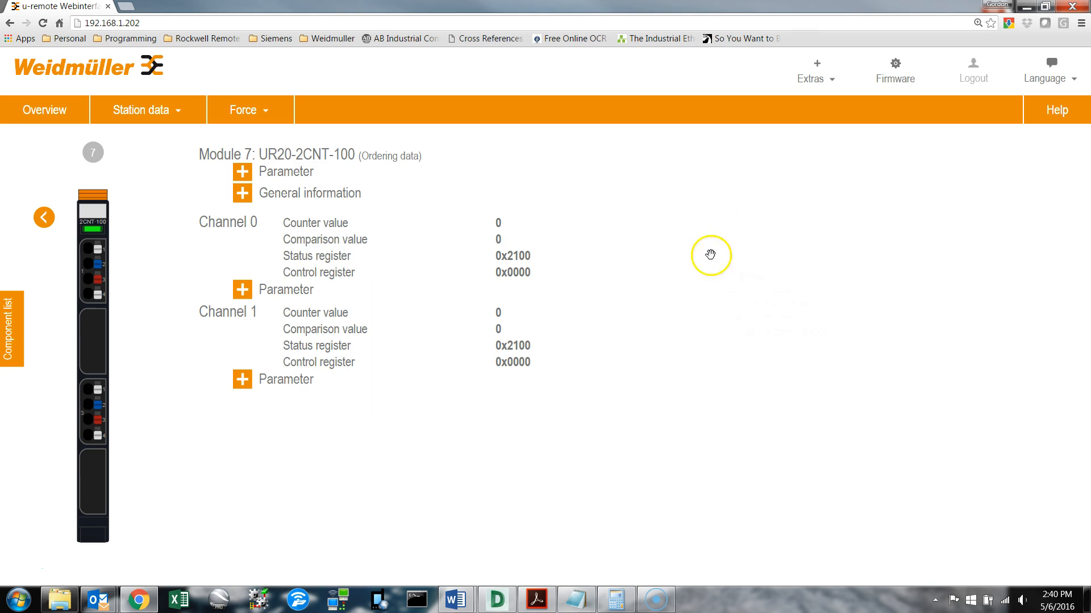
mouse_move(284, 289)
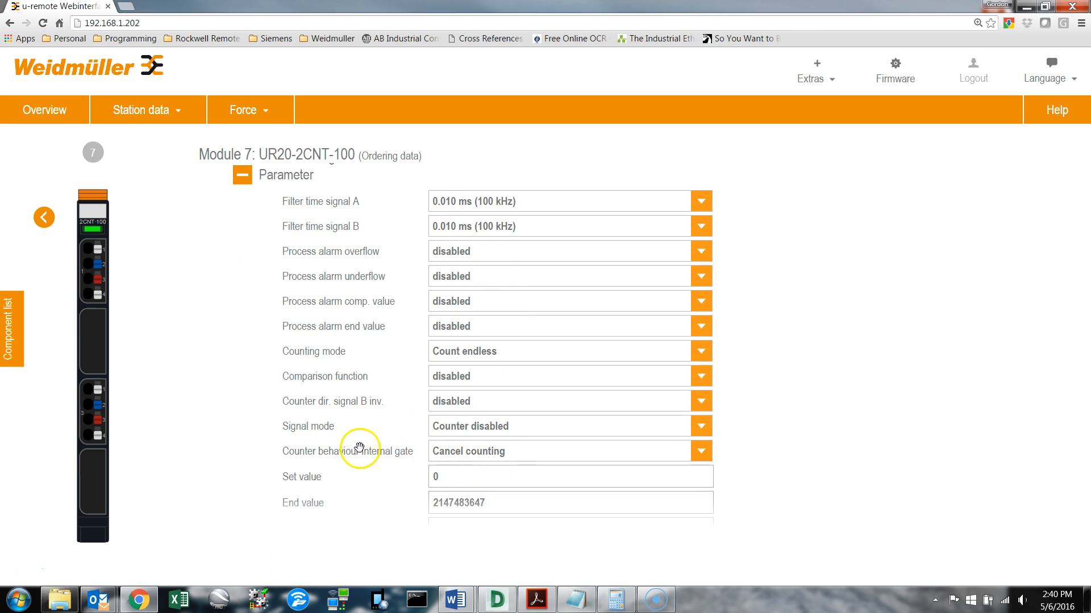
left_click(700, 426)
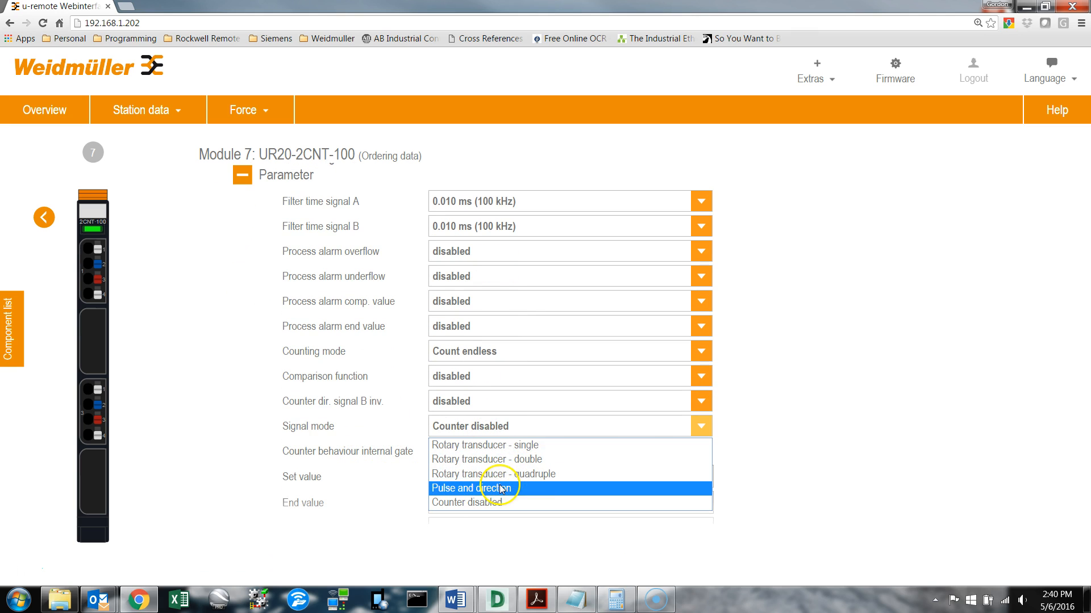
left_click(473, 488)
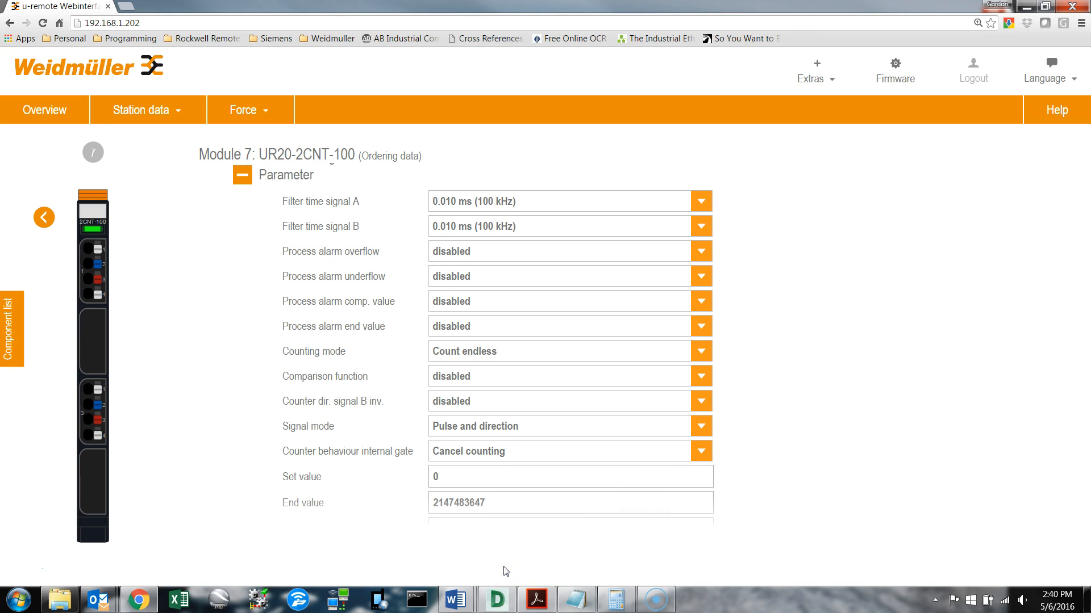
left_click(44, 109)
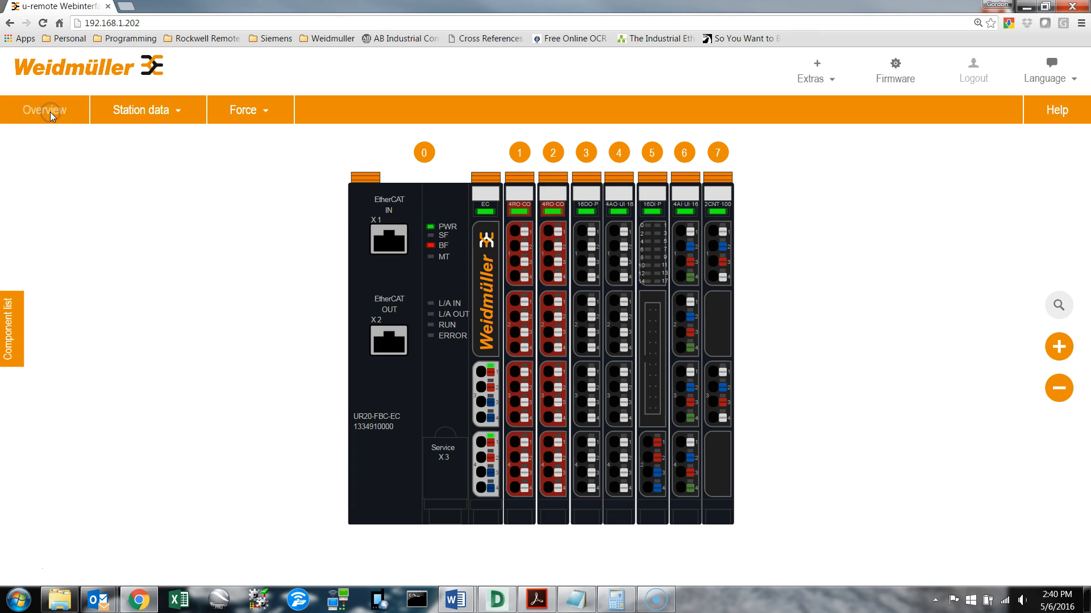
- Enable and start force mode for the station
left_click(243, 111)
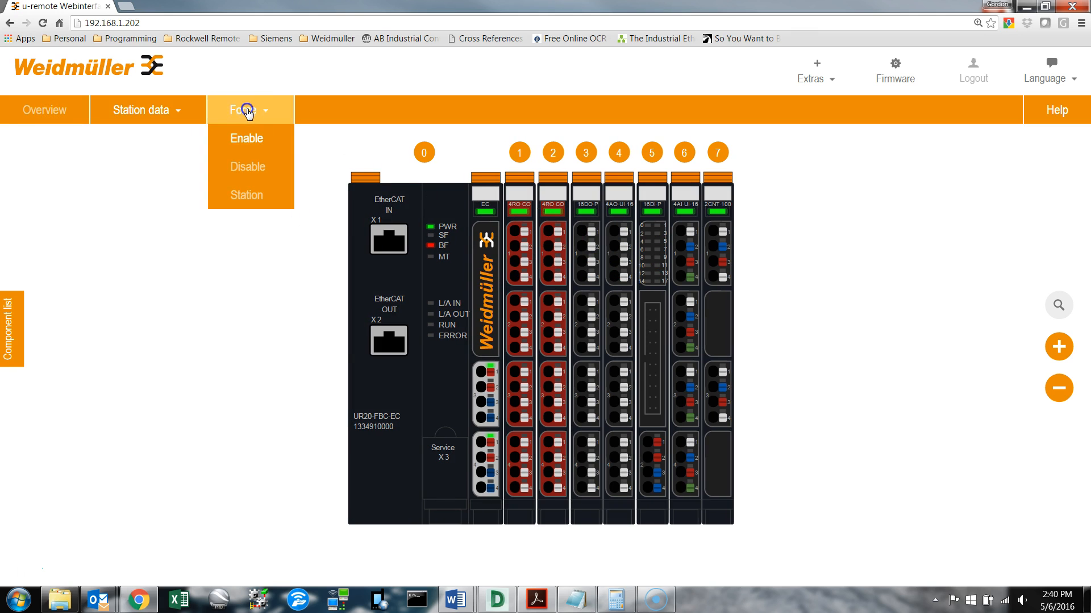
left_click(247, 138)
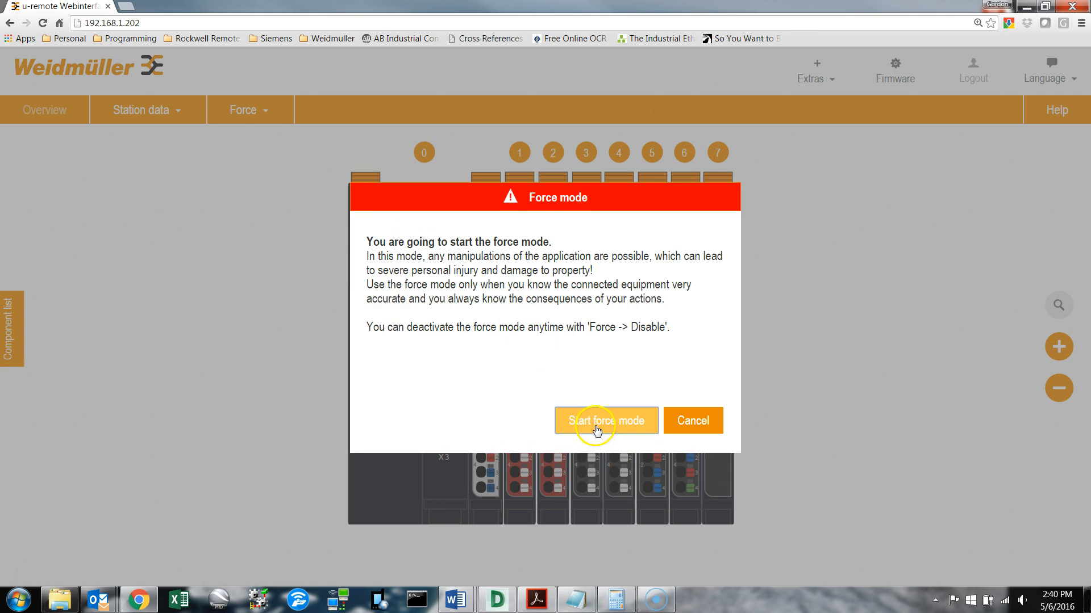
left_click(604, 421)
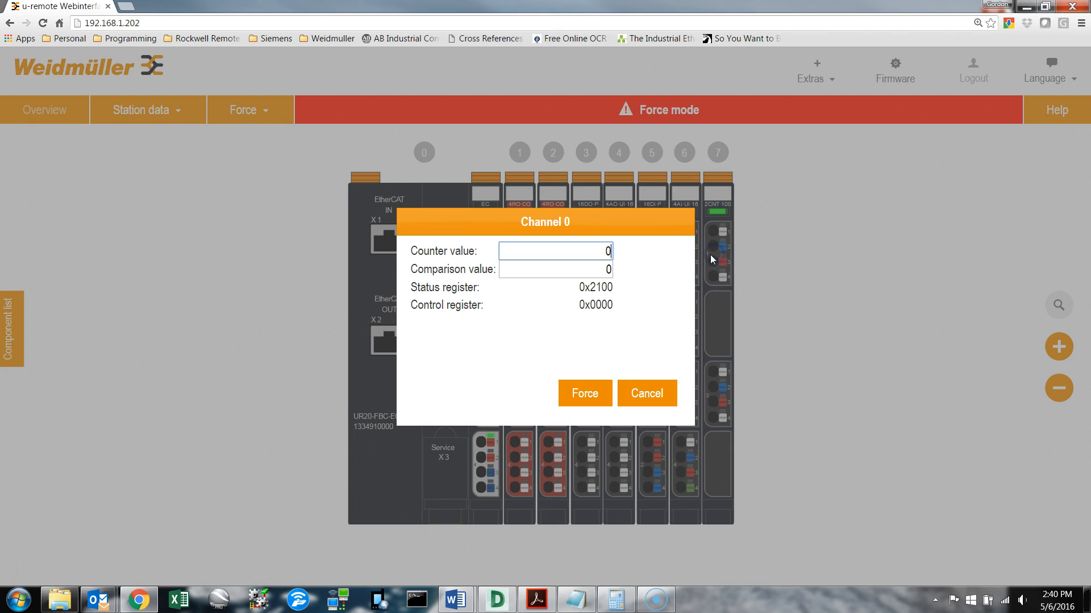
- Set channel 0's SW_GATE_SET bit and apply it, giving control register 0x0004
left_click(594, 304)
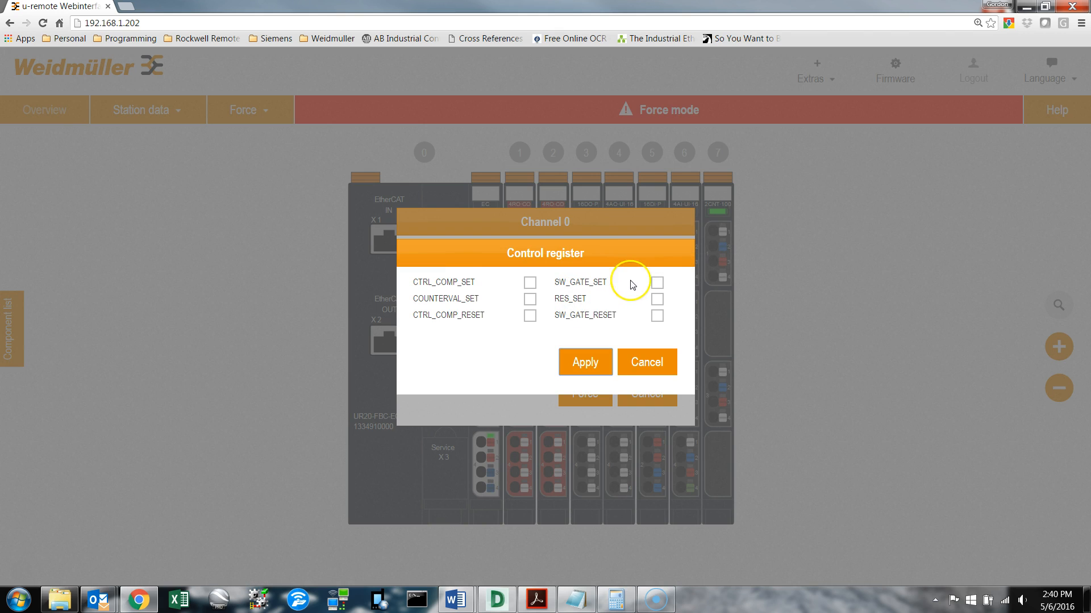
left_click(654, 283)
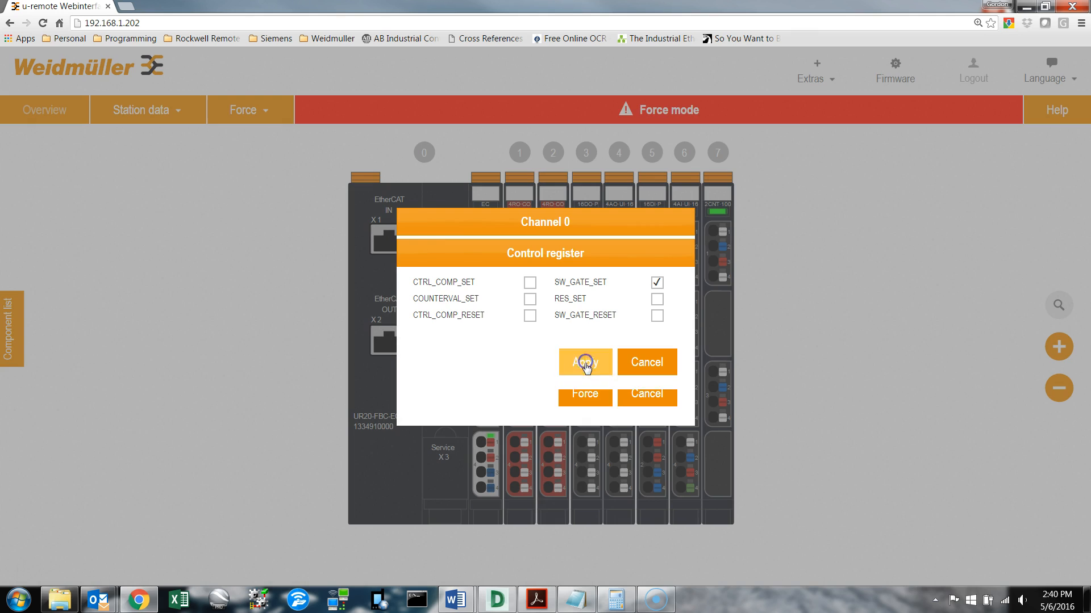
left_click(584, 361)
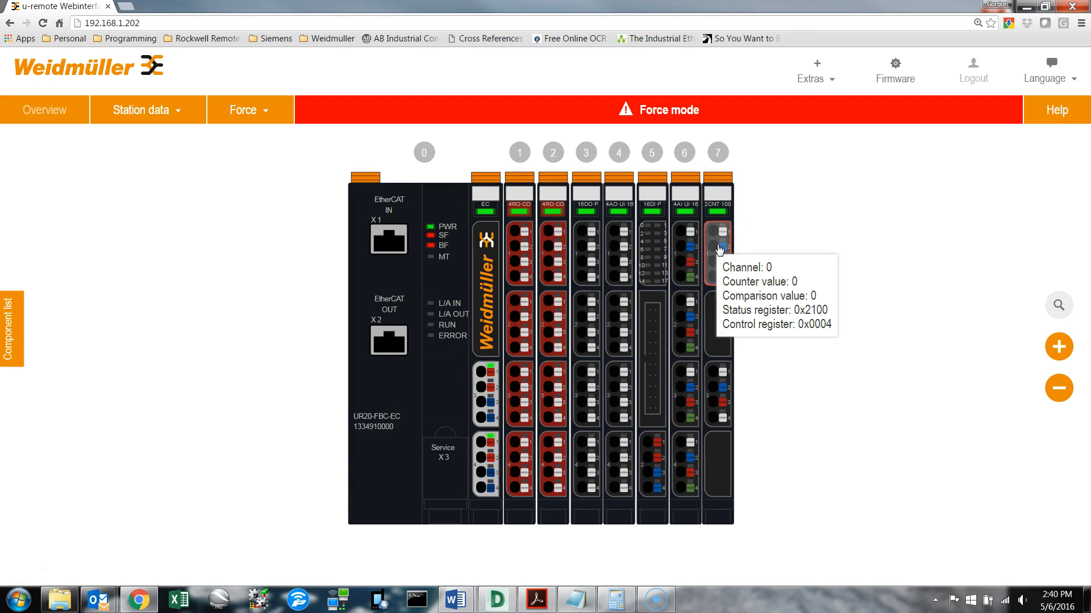
- Check channel 0's counter value of 4 and reopen its control register bits
left_click(719, 250)
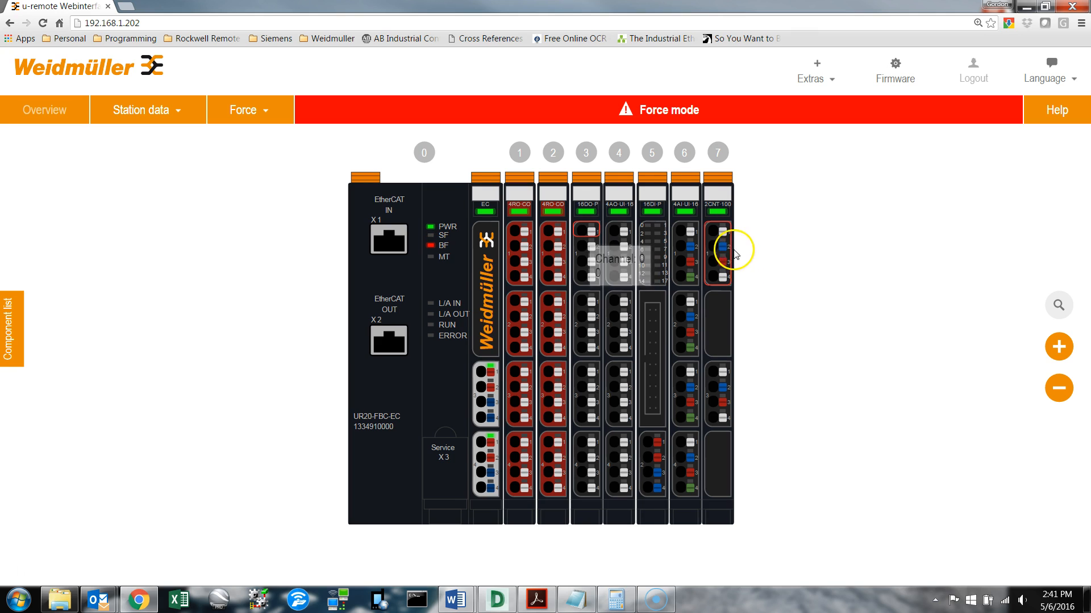
mouse_move(720, 250)
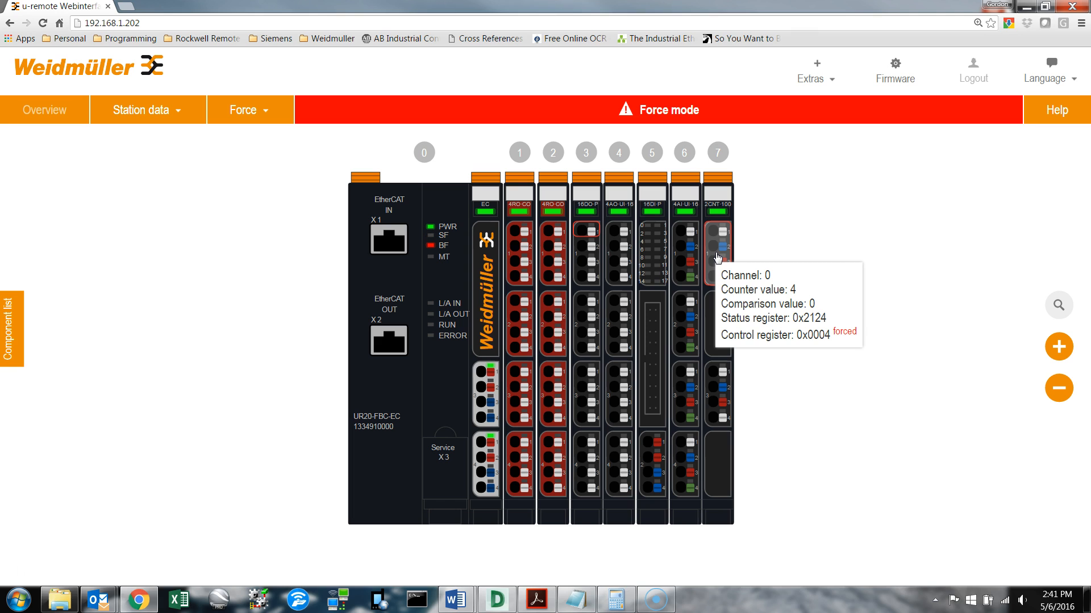
left_click(720, 233)
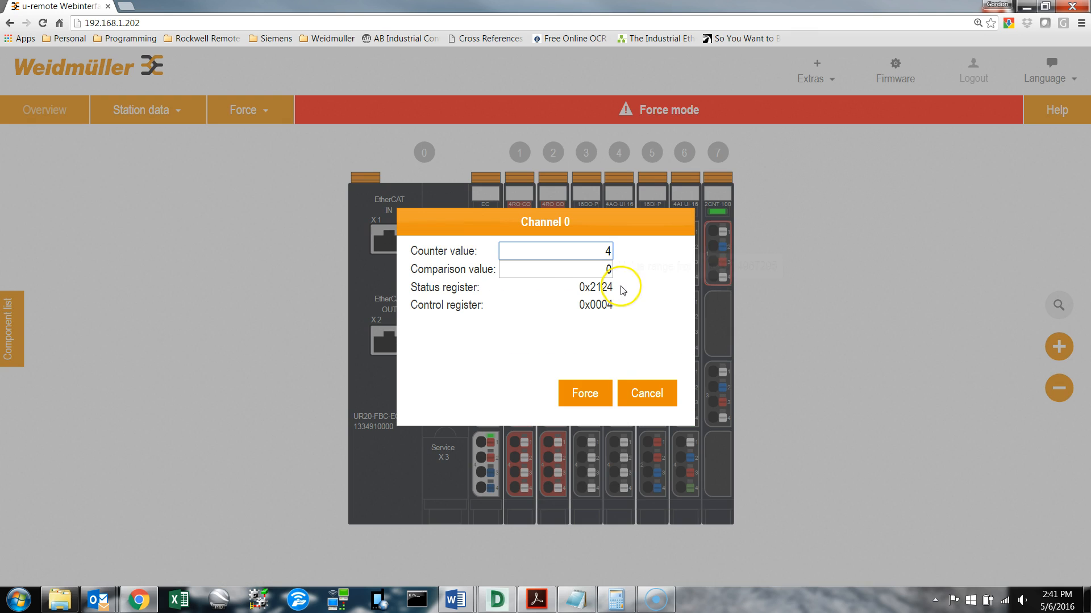
left_click(595, 286)
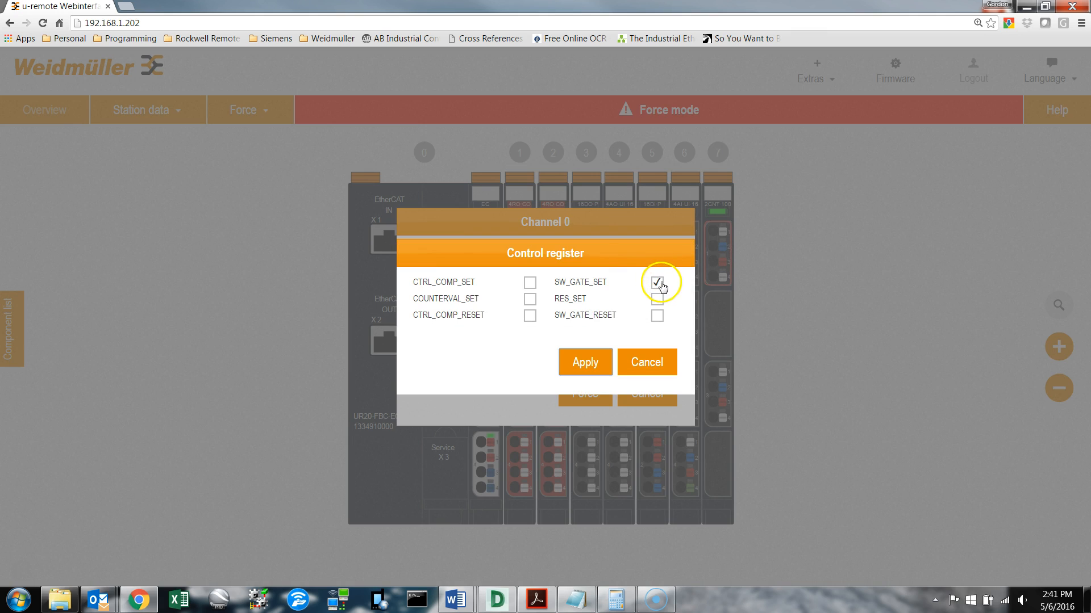